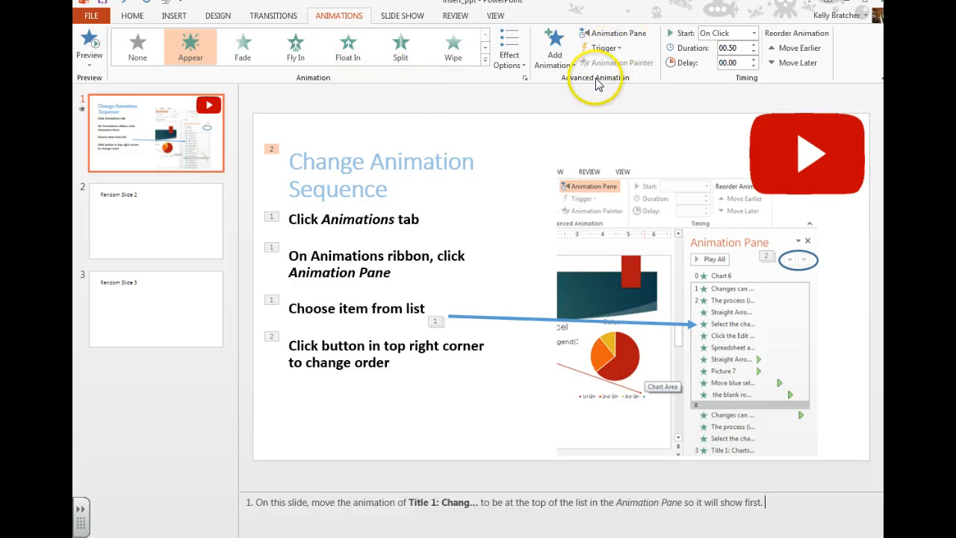
Step: Show the Animation Pane and move the Title 1 animation to the top of the sequence
left_click(613, 33)
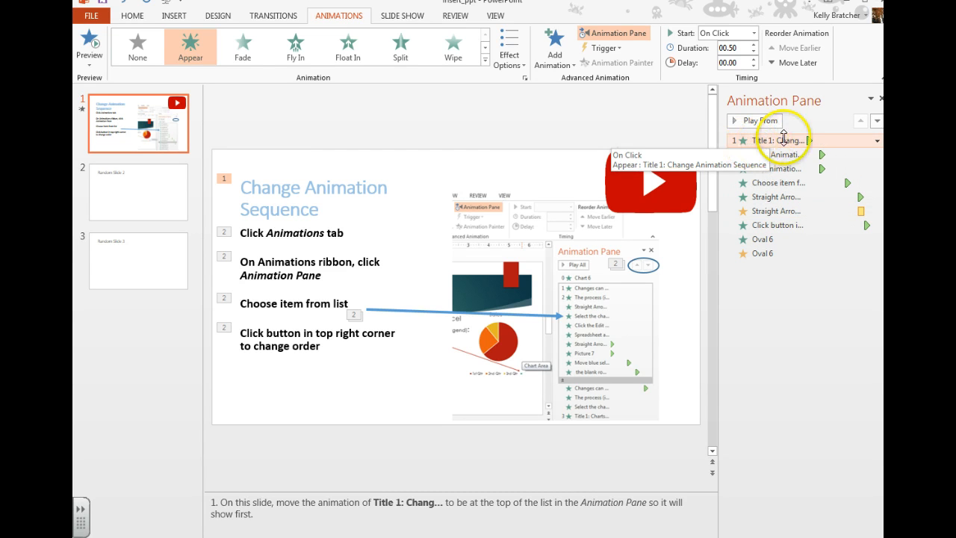
Step: Set the title animation's duration to 0.75 s and retime the Straight Arrow animation to start near 4 s
left_click(747, 33)
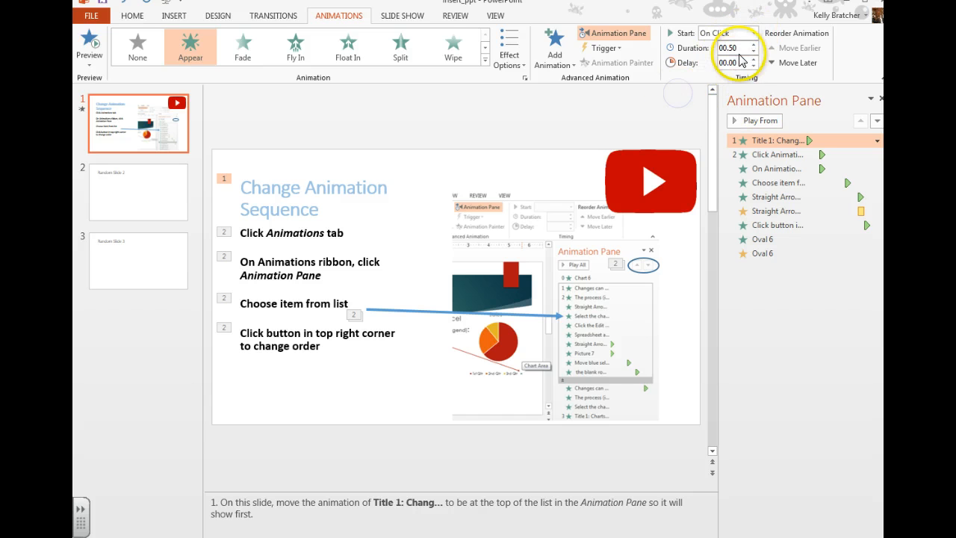
mouse_move(729, 63)
type("00.75")
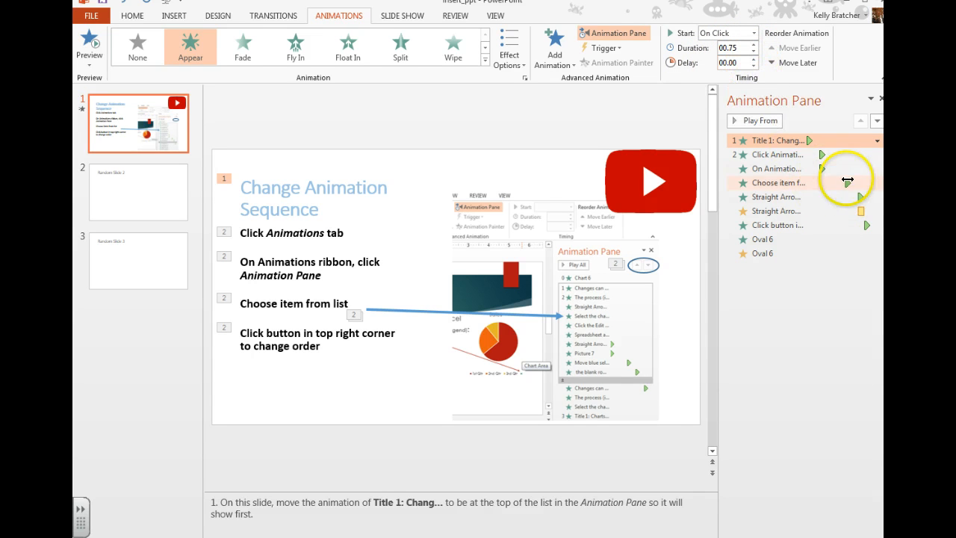
left_click(770, 210)
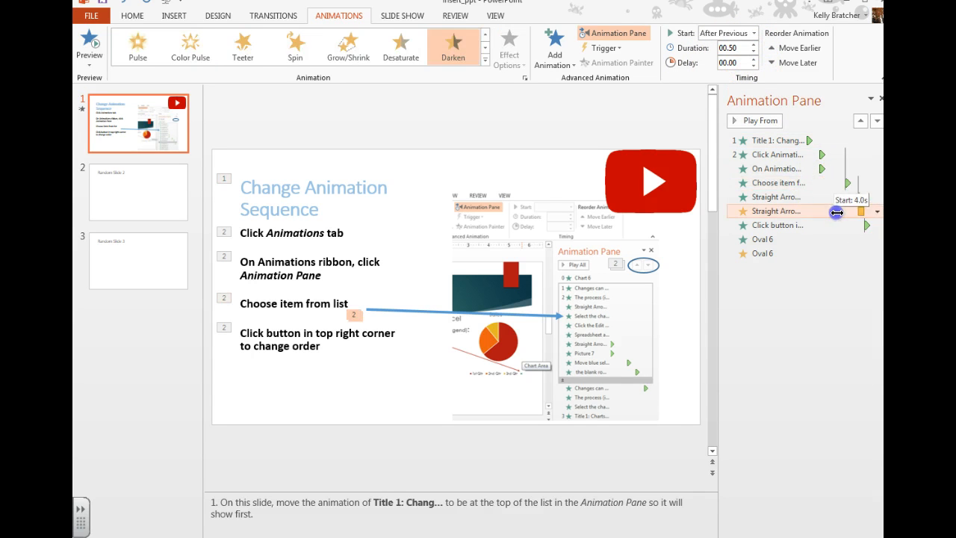